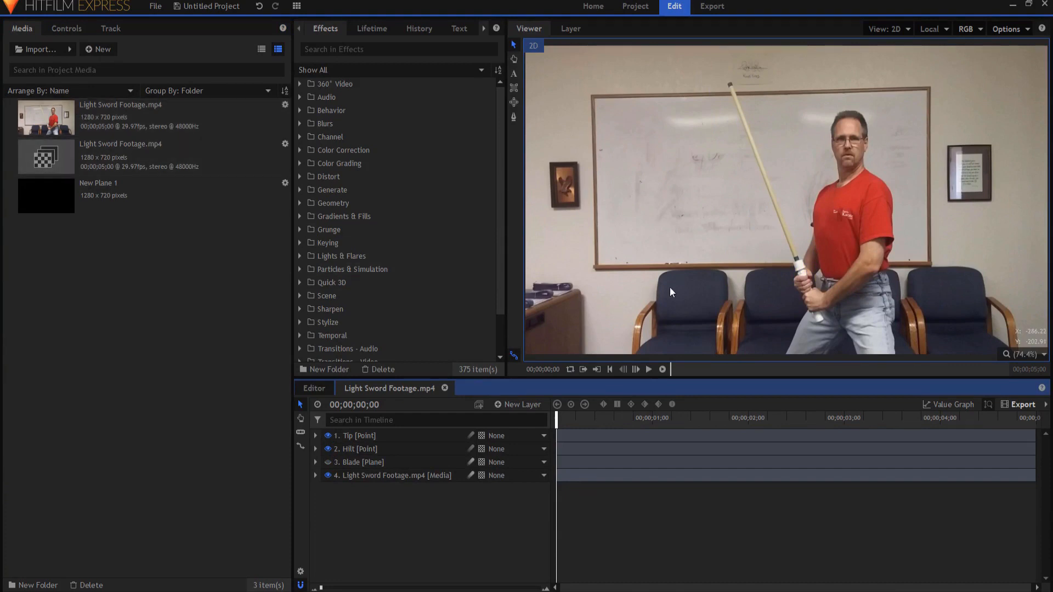
- Select the Tip and Hilt points, show the Blade plane layer and check its Blend mode
left_click(353, 436)
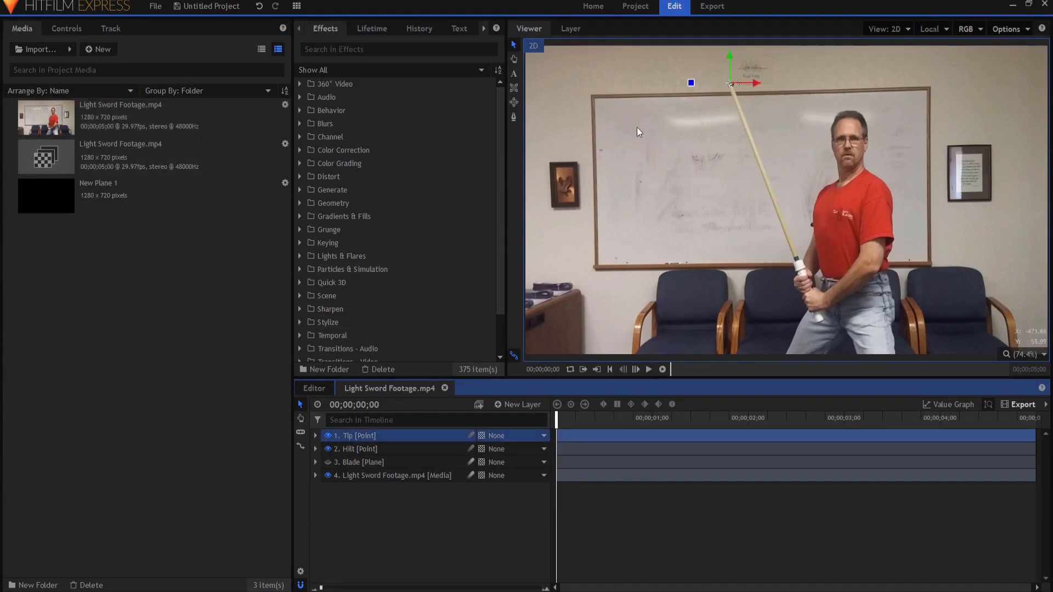
left_click(356, 449)
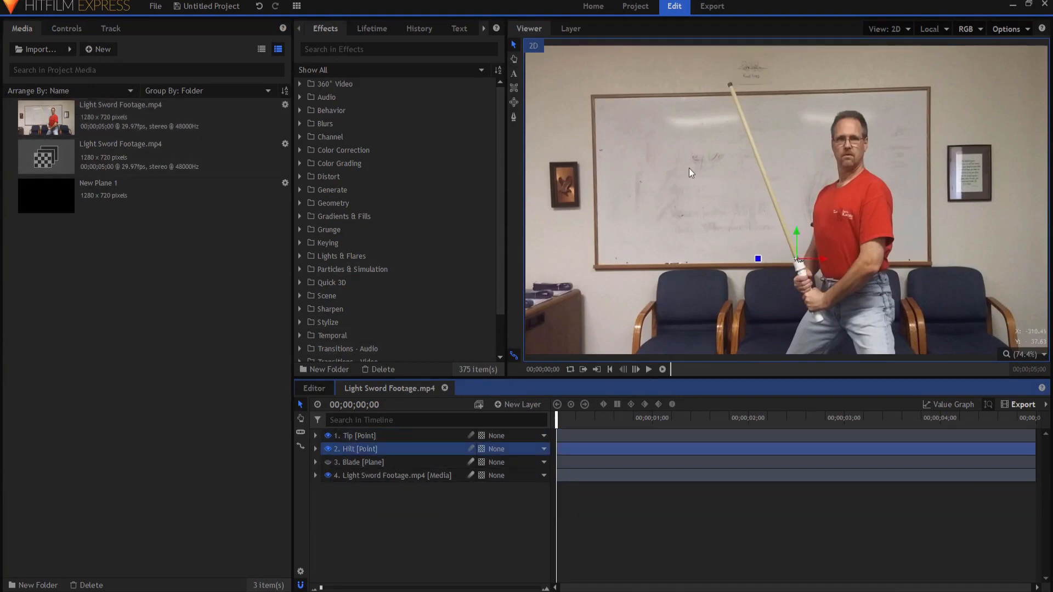
left_click(362, 462)
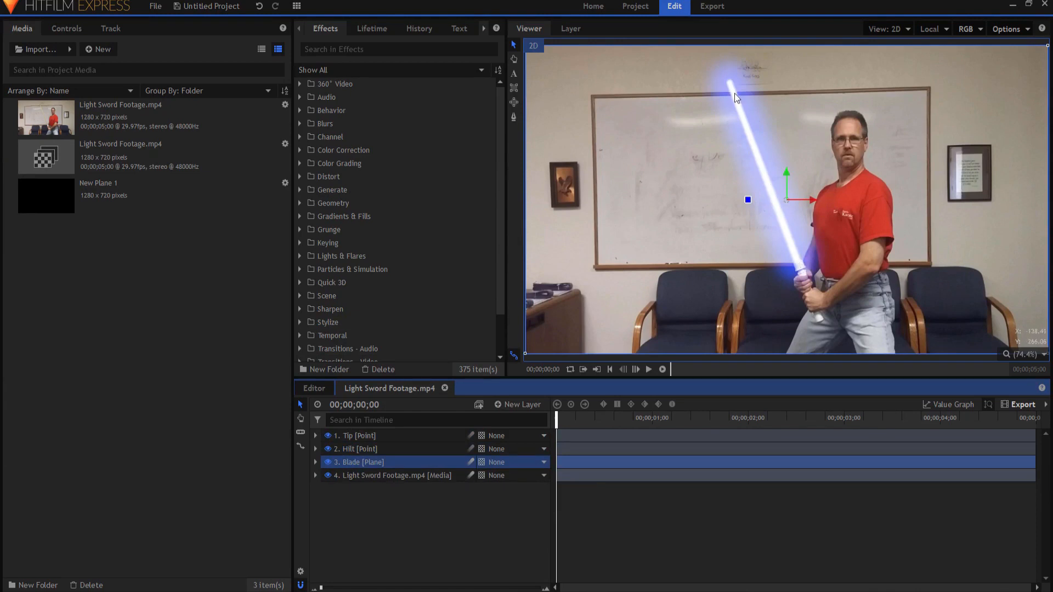
right_click(360, 462)
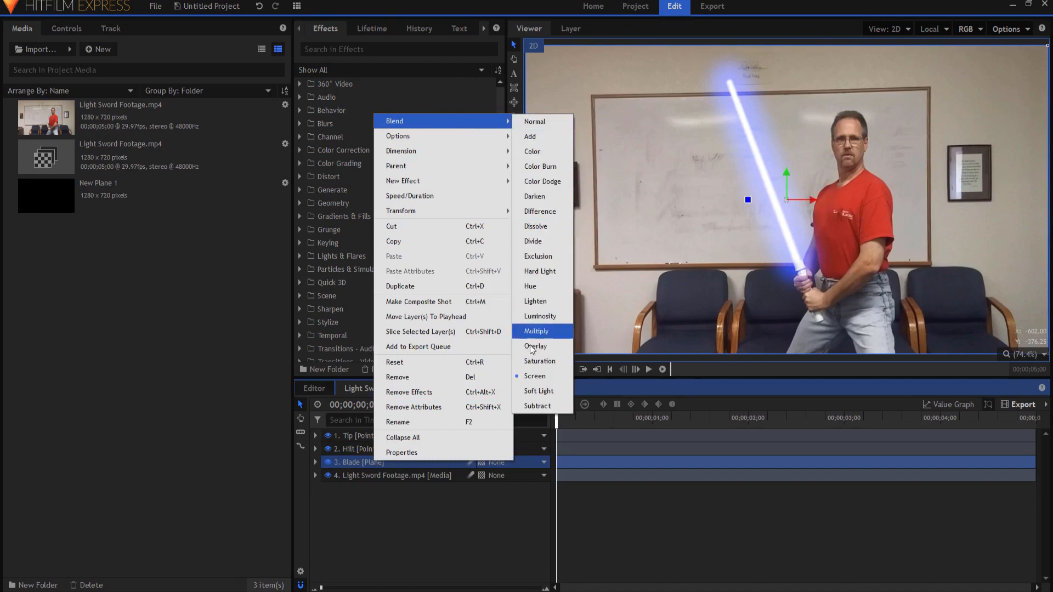
left_click(535, 376)
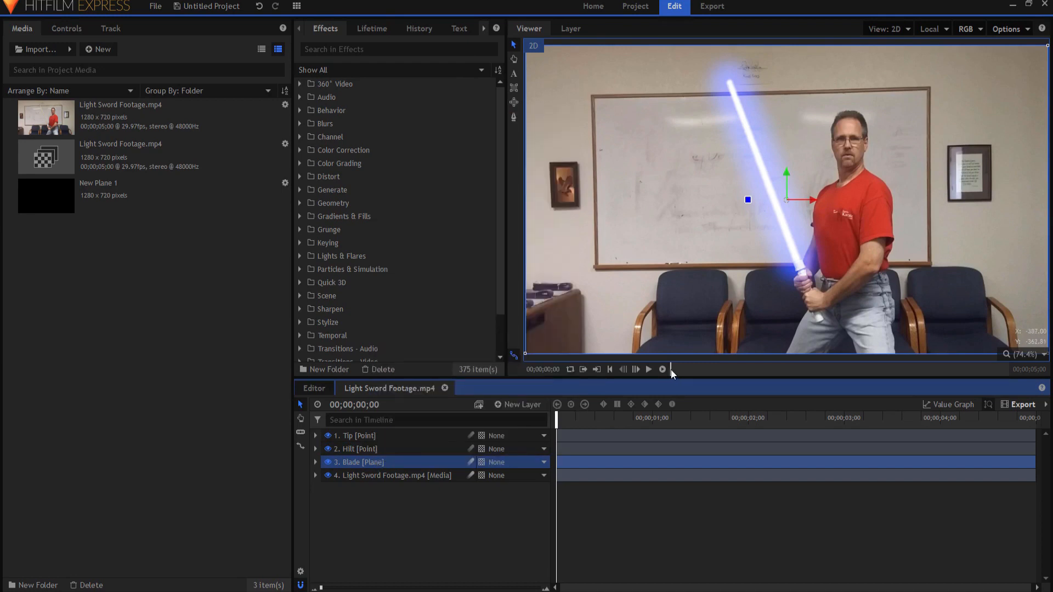
mouse_move(499, 513)
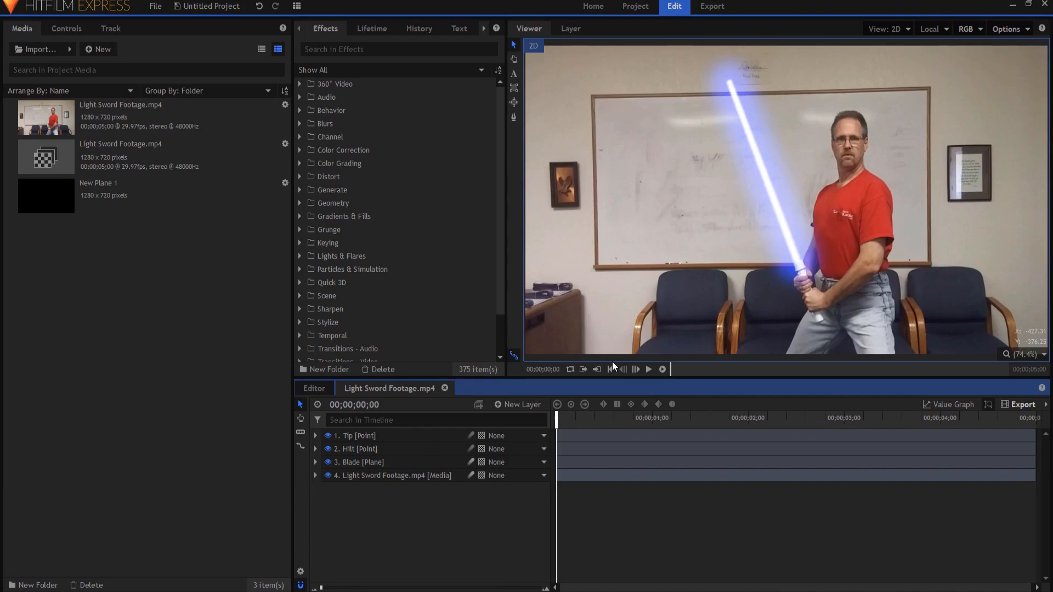
mouse_move(796, 270)
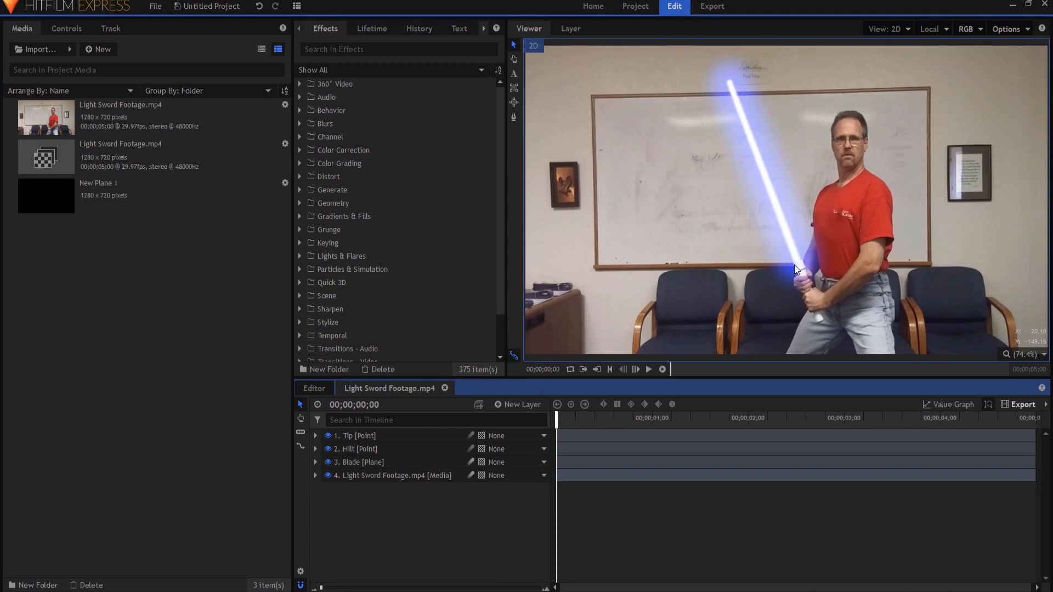
left_click(315, 462)
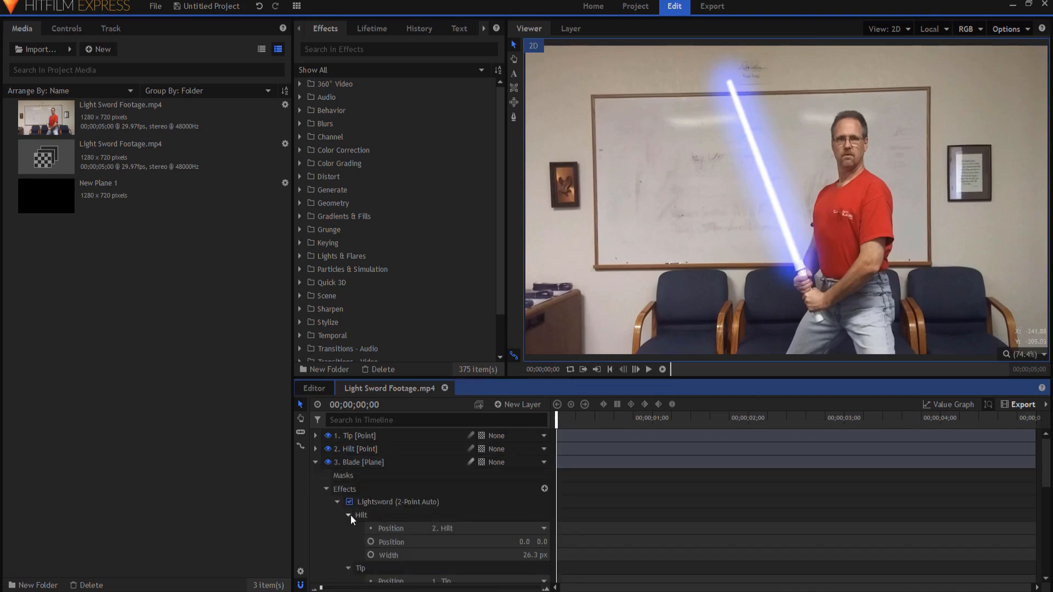
scroll("down", 3)
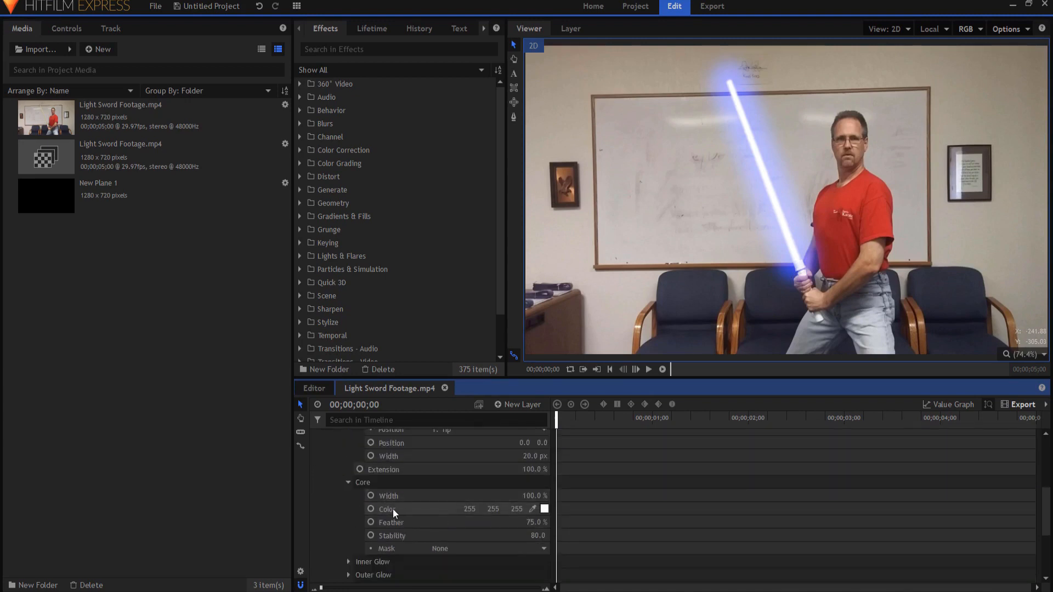
left_click(544, 509)
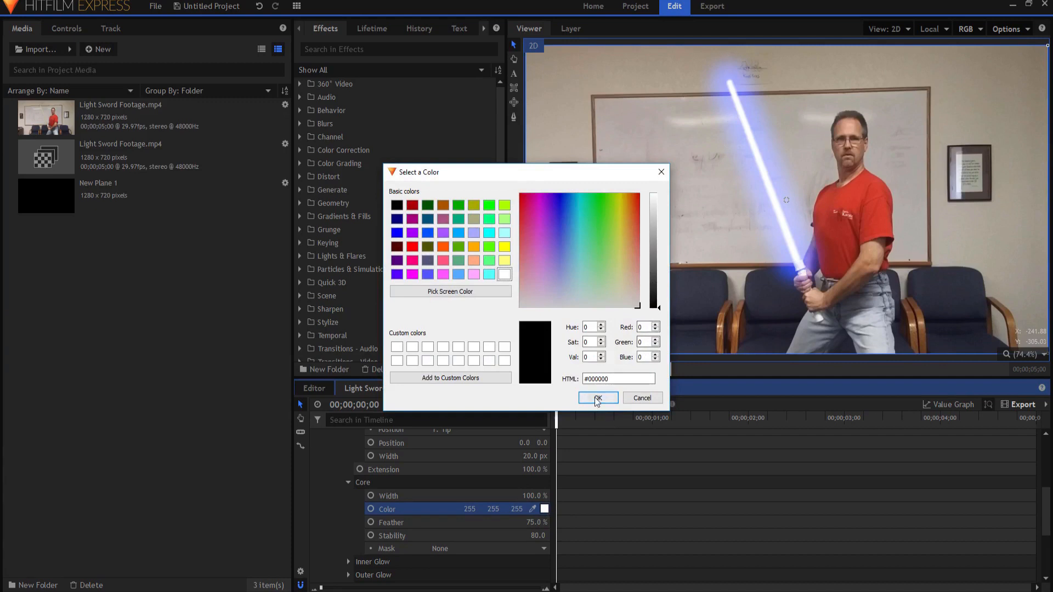
left_click(598, 398)
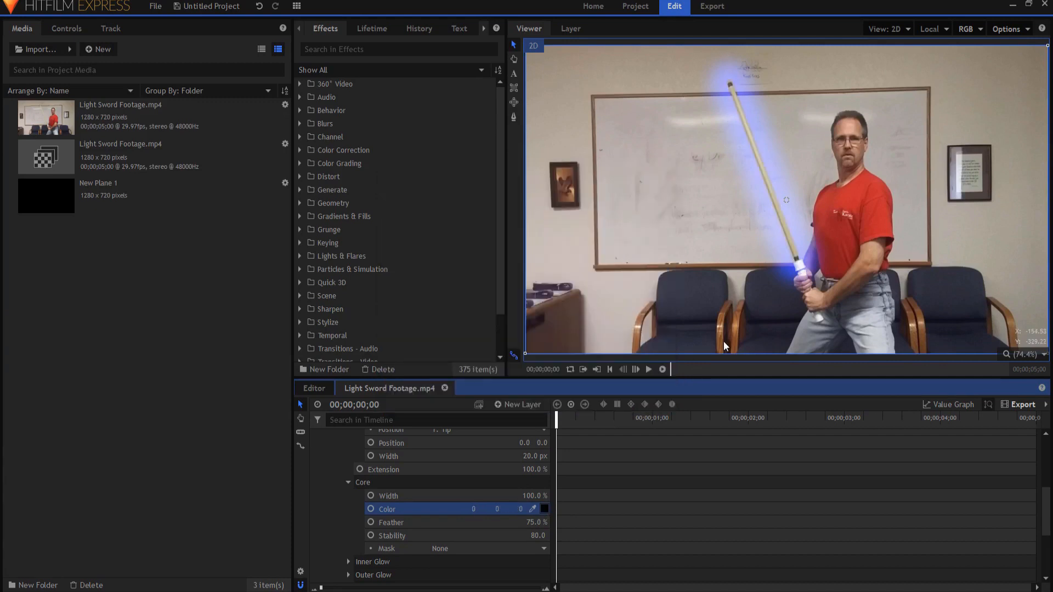
mouse_move(739, 175)
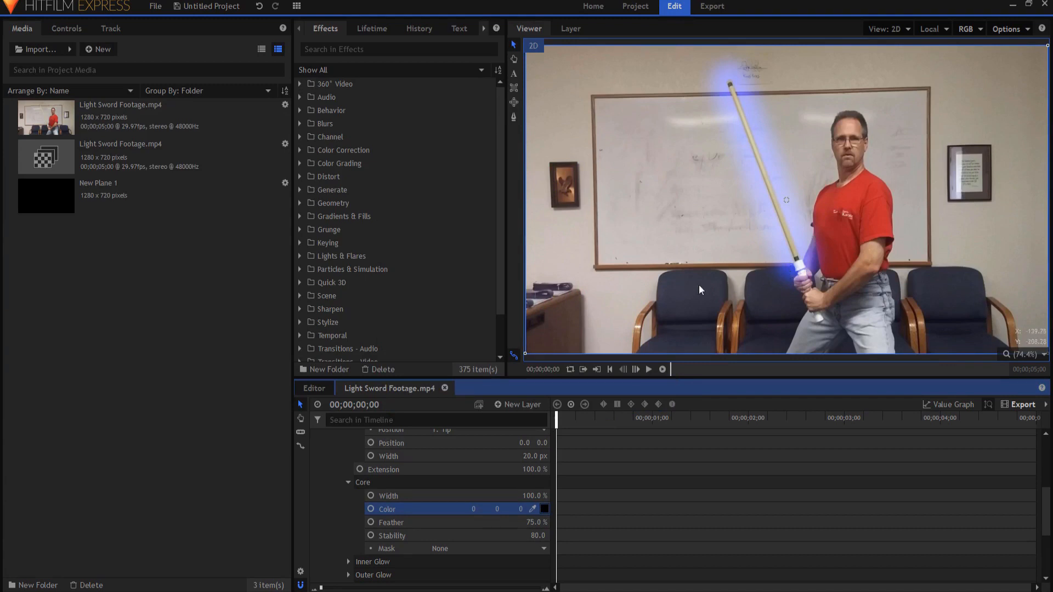
mouse_move(638, 138)
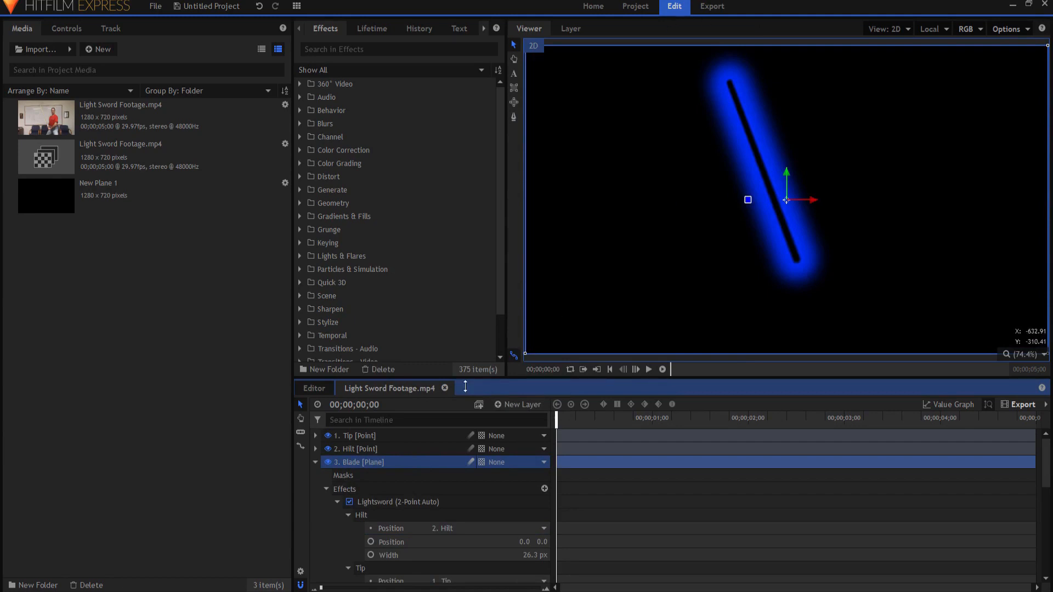
right_click(364, 462)
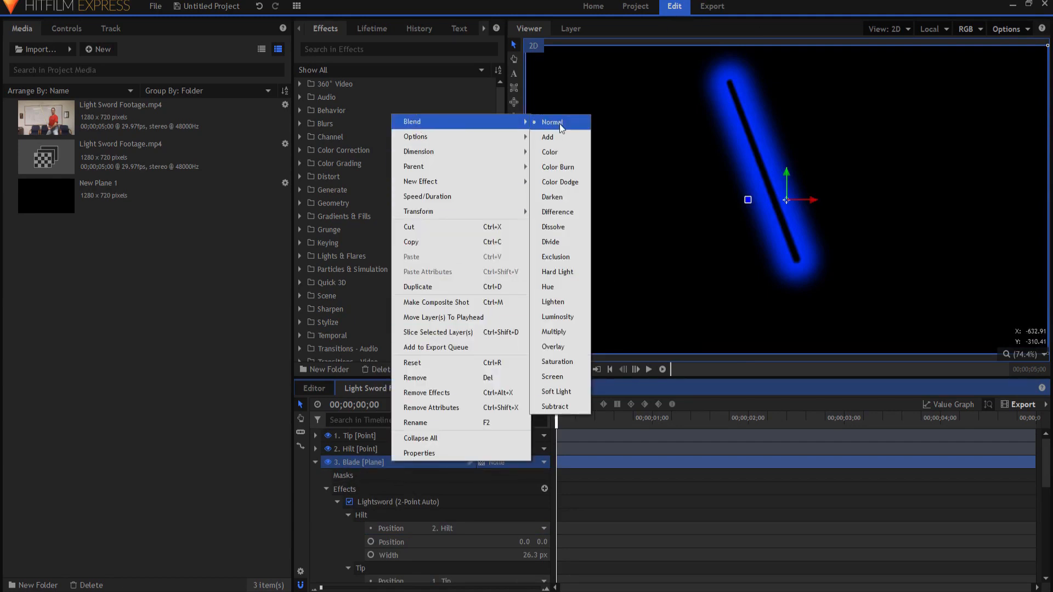
mouse_move(552, 377)
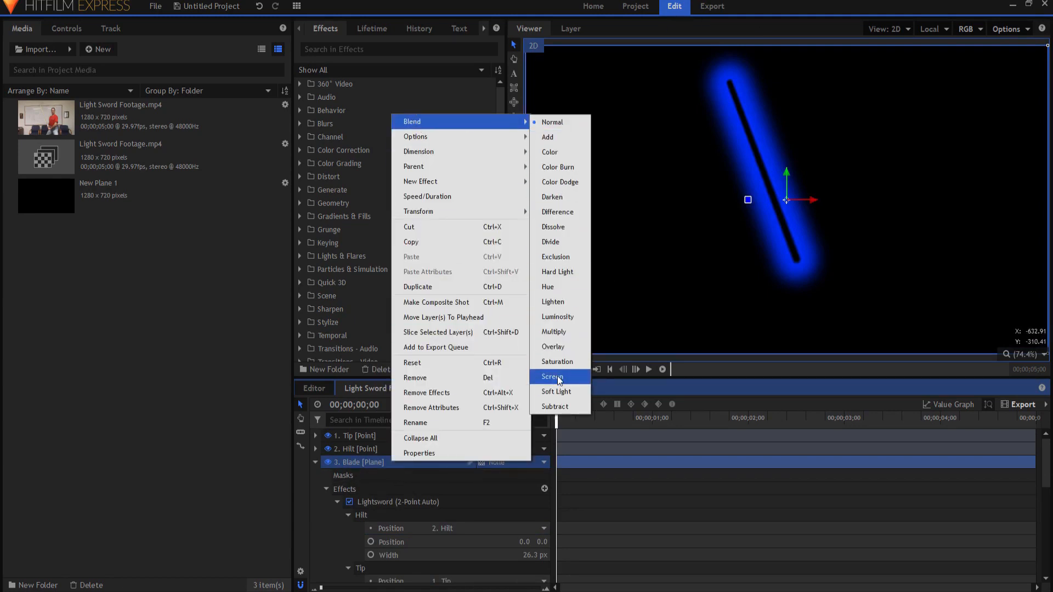
left_click(552, 377)
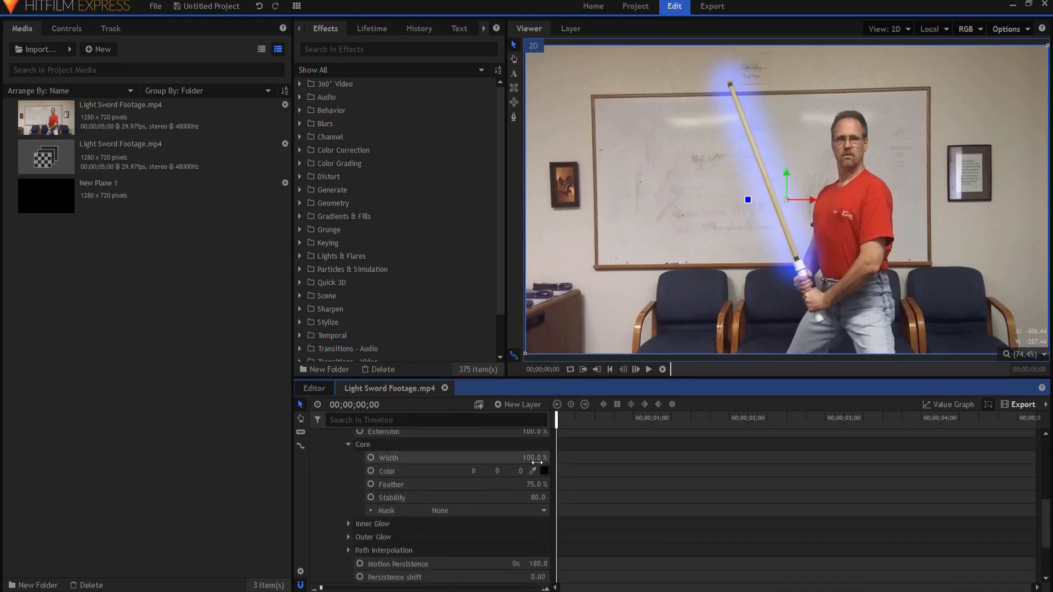
left_click(544, 471)
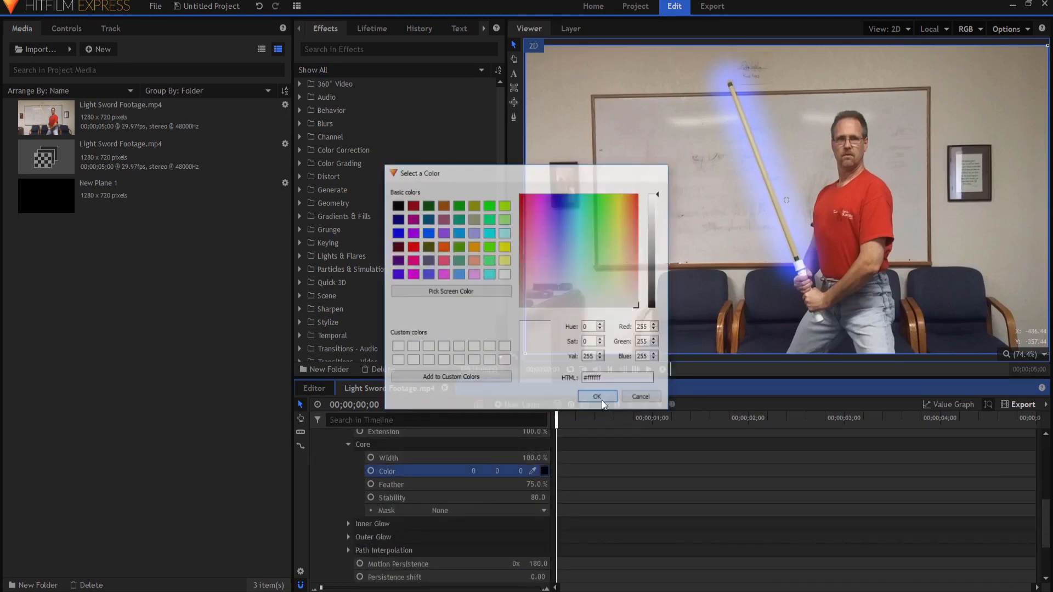
left_click(597, 397)
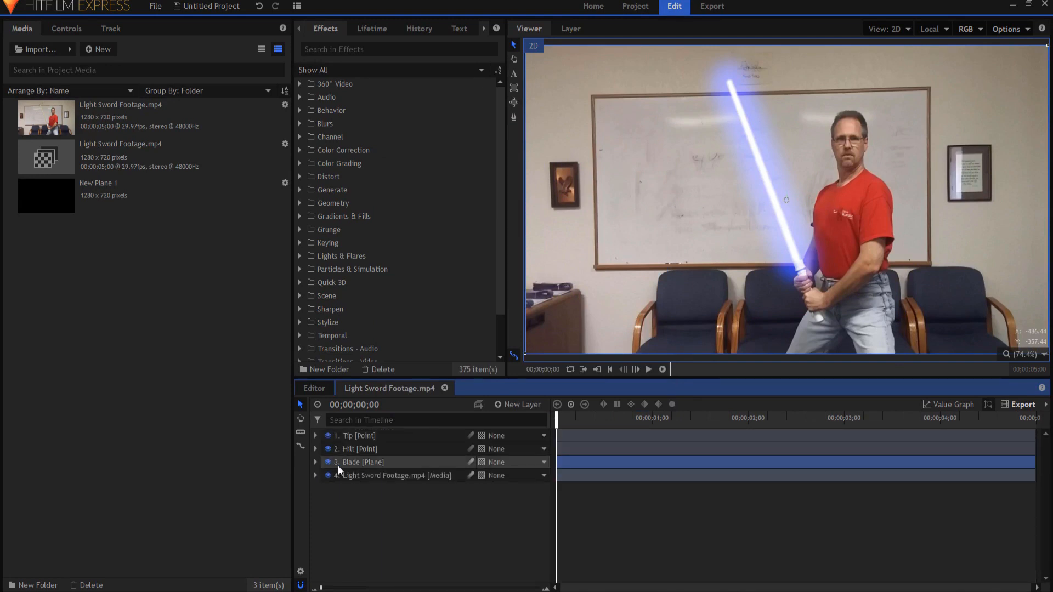
- Rename the duplicated Blade layer to 'Black Core' and bring up its lightsword controls
right_click(358, 462)
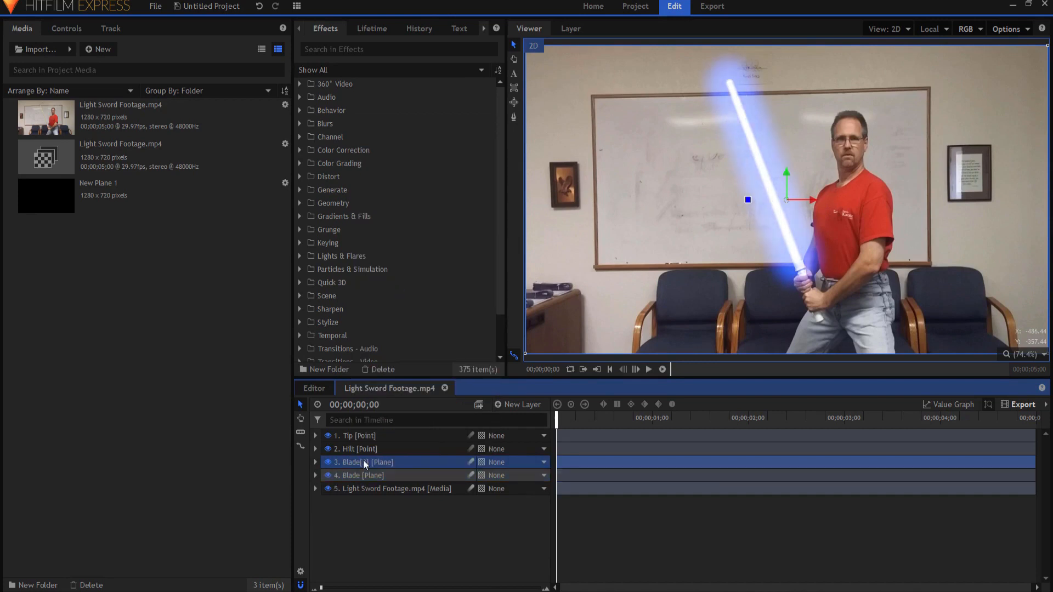
double_click(362, 462)
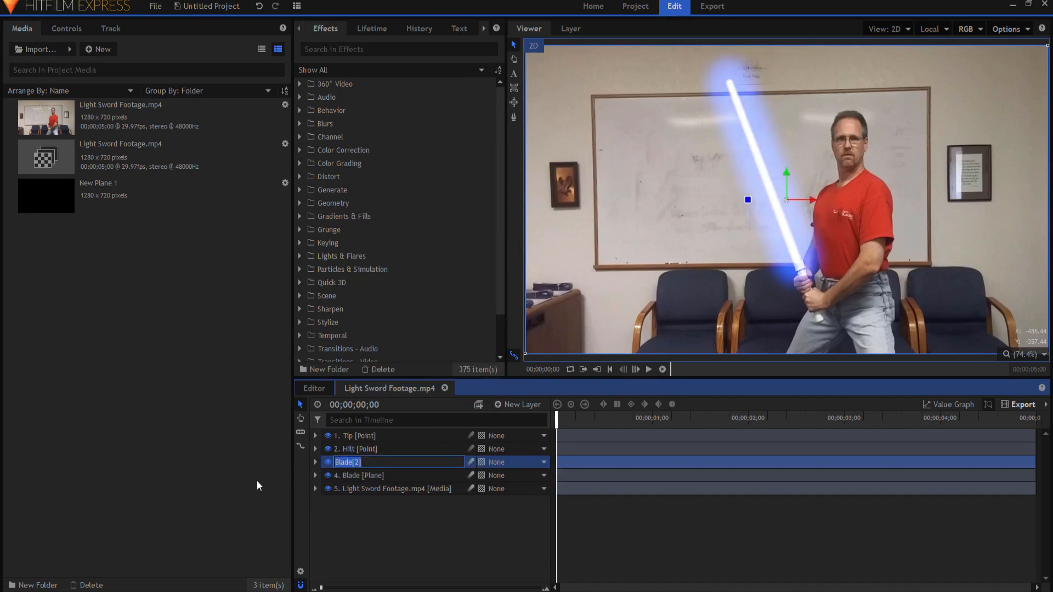
type("Blaack Co")
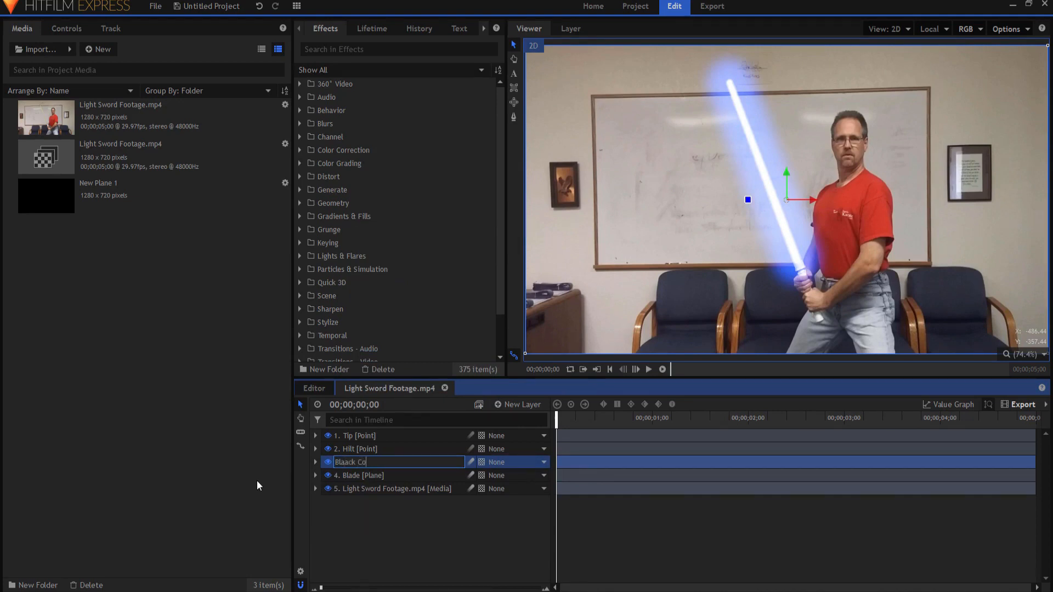
type("Black Core [Plane")
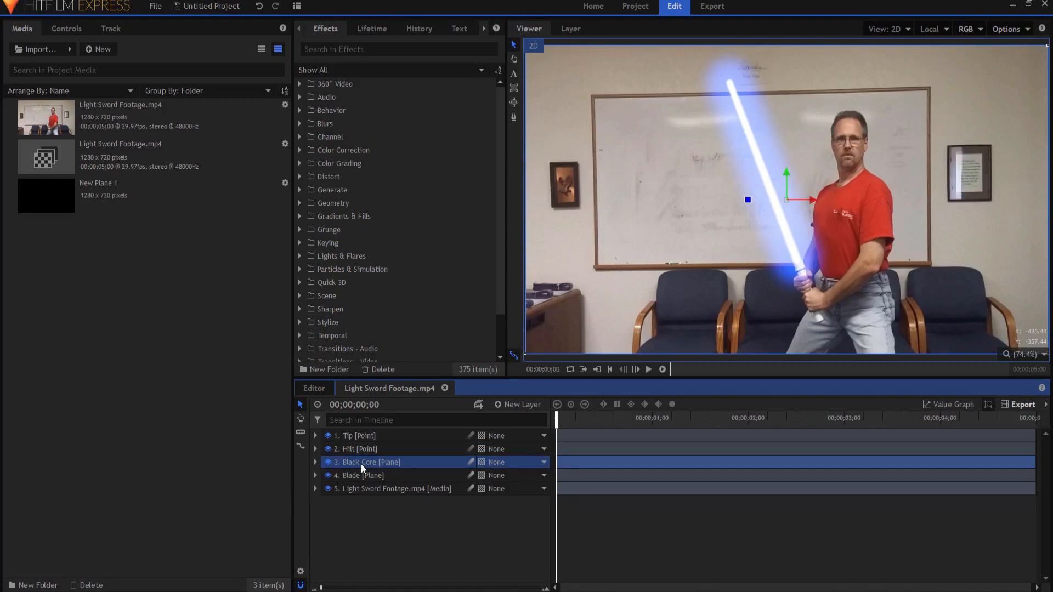
left_click(314, 462)
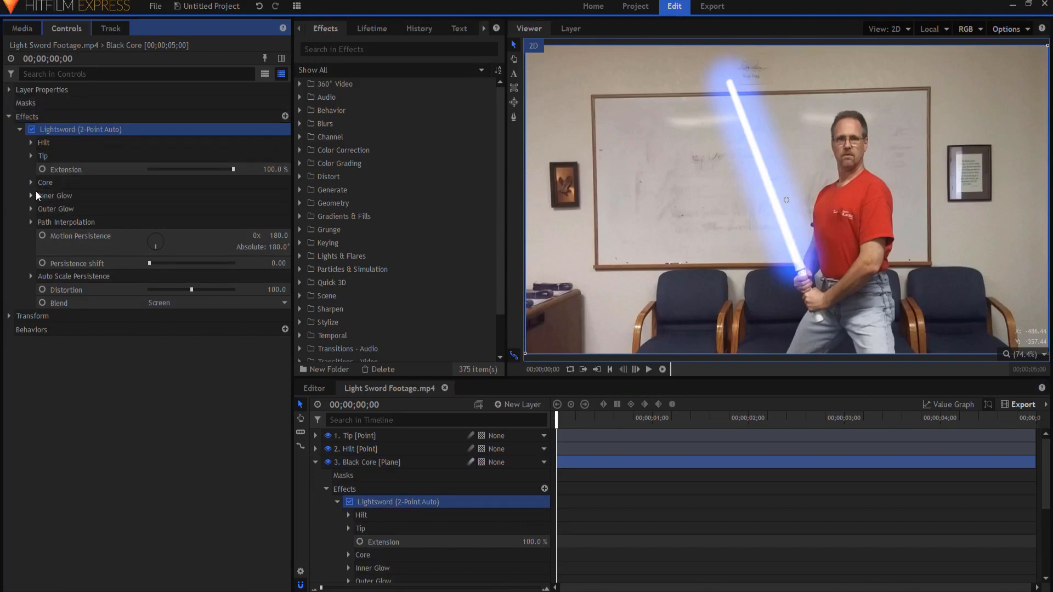
- Reduce the Inner and Outer Glow widths of Black Core to 0
left_click(31, 195)
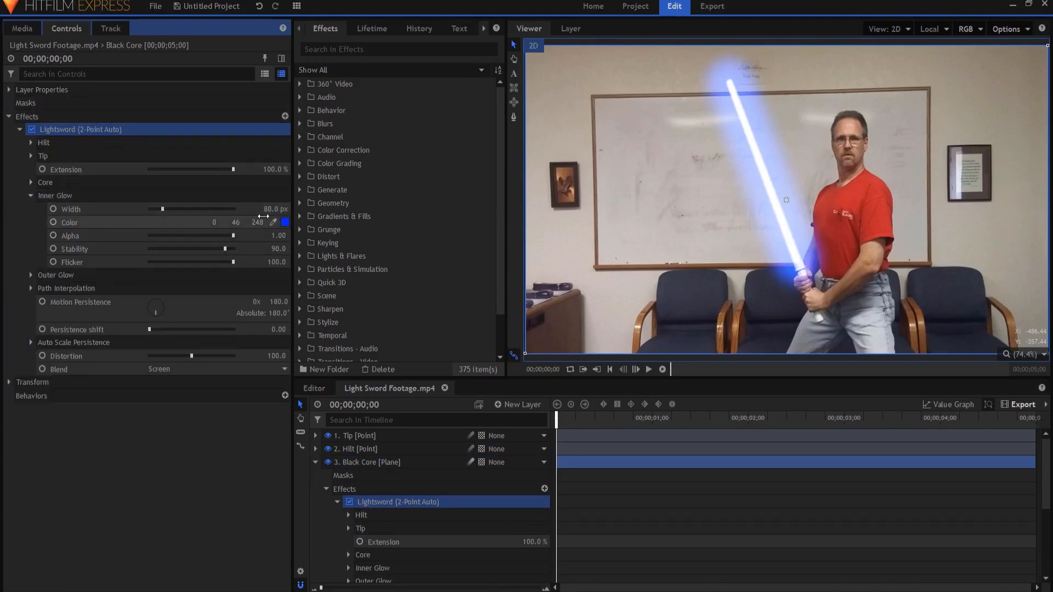
left_click_drag(179, 208, 131, 208)
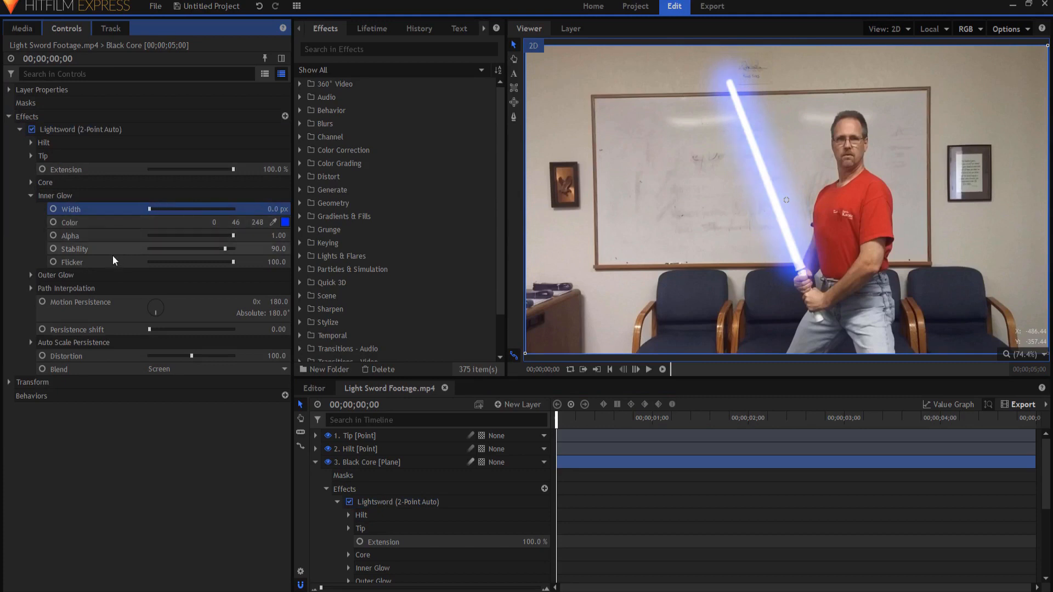
left_click(30, 275)
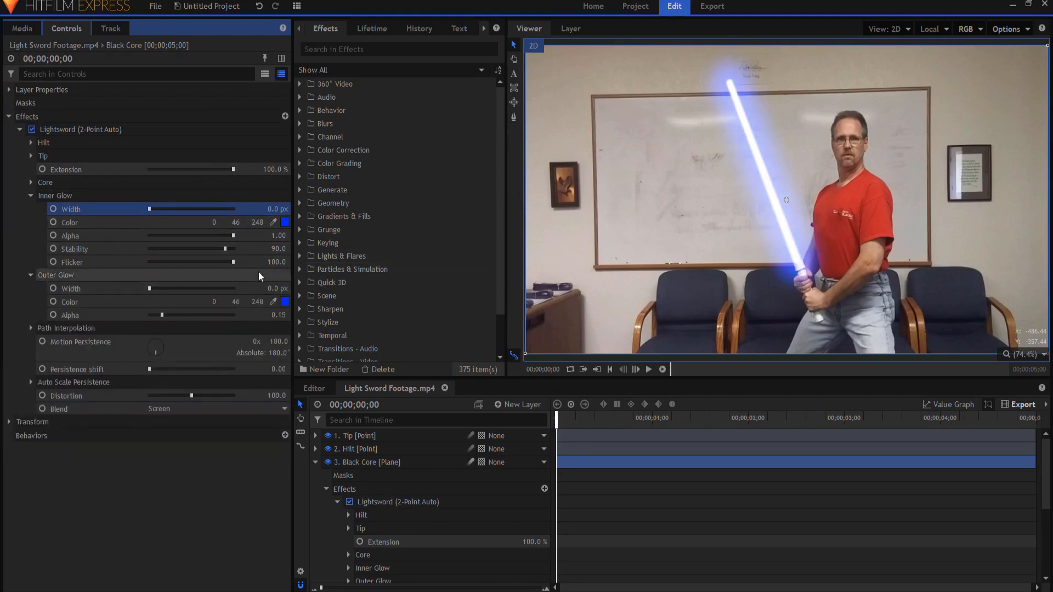
- Find the Invert effect in the library and apply it to Black Core
left_click(30, 195)
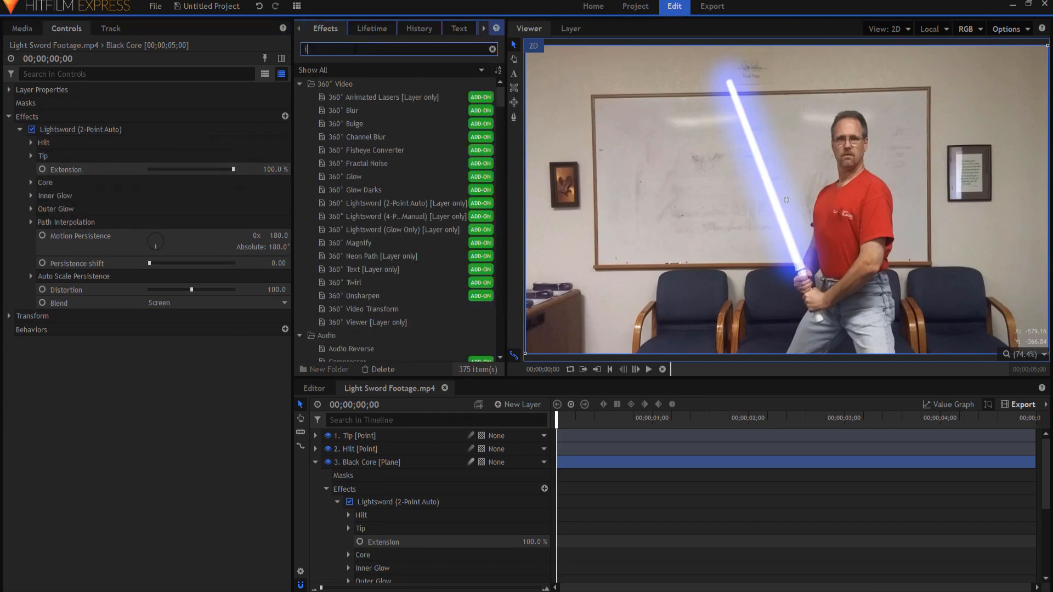
type("inver")
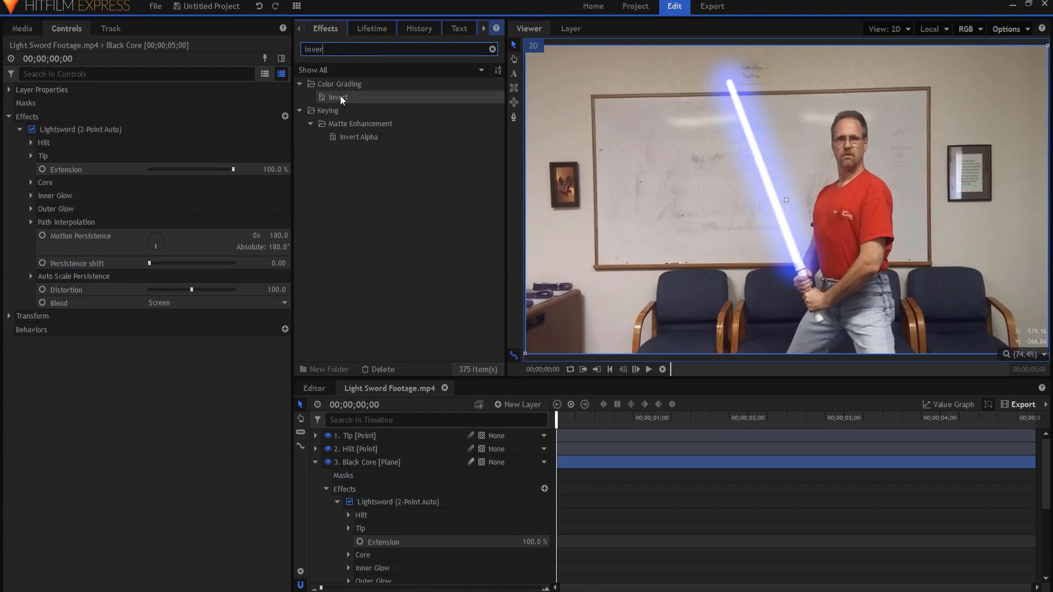
left_click(338, 96)
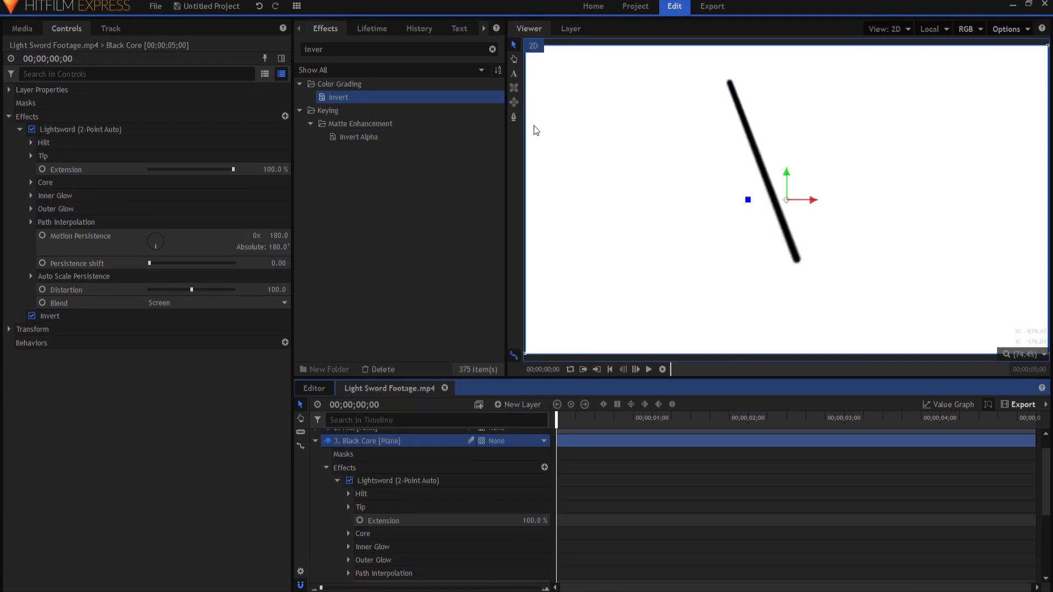
mouse_move(879, 323)
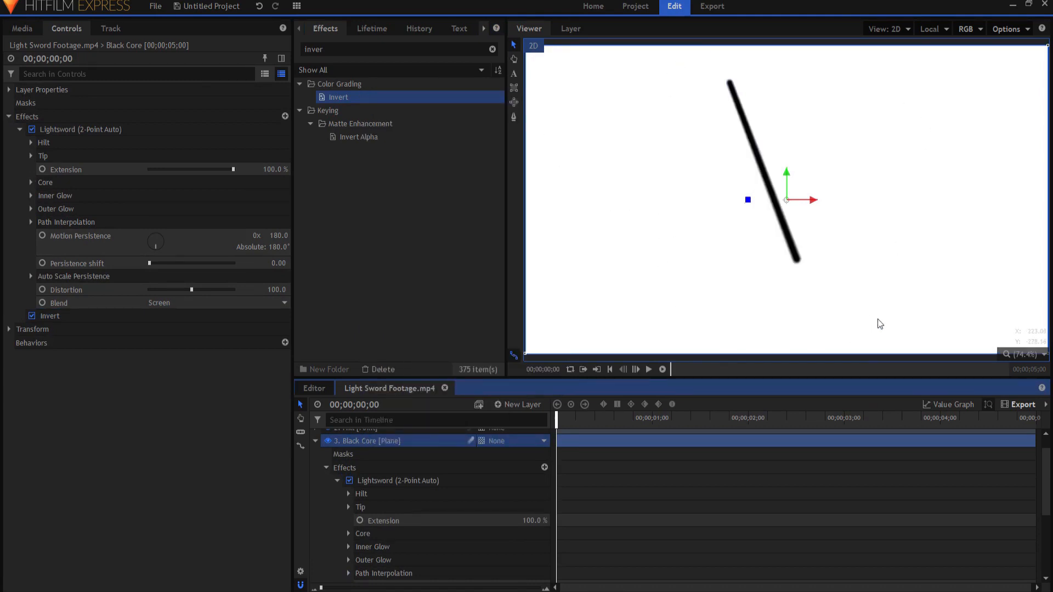
mouse_move(790, 242)
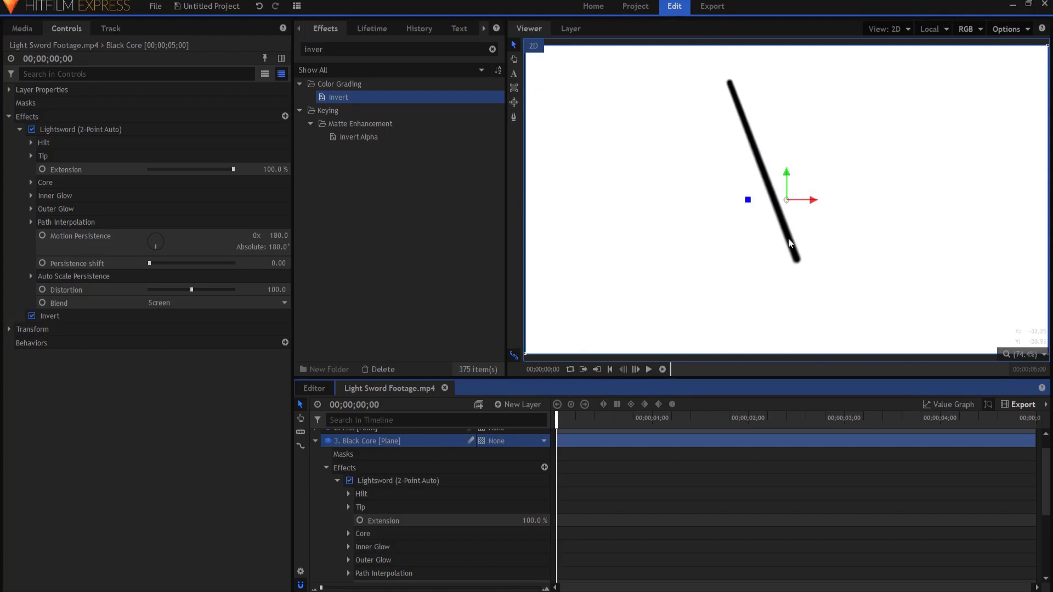
mouse_move(769, 57)
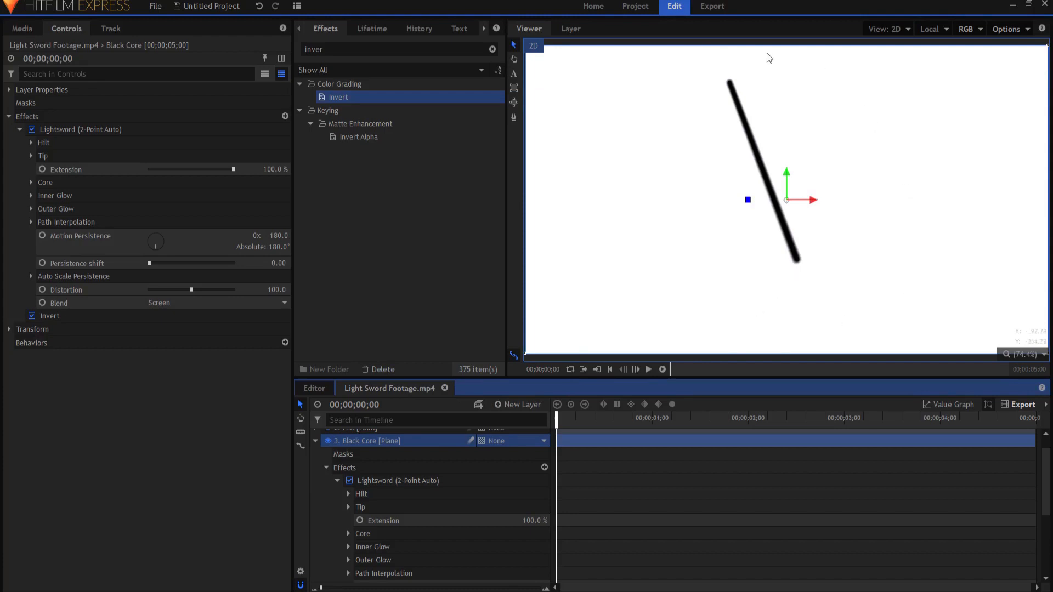
mouse_move(722, 313)
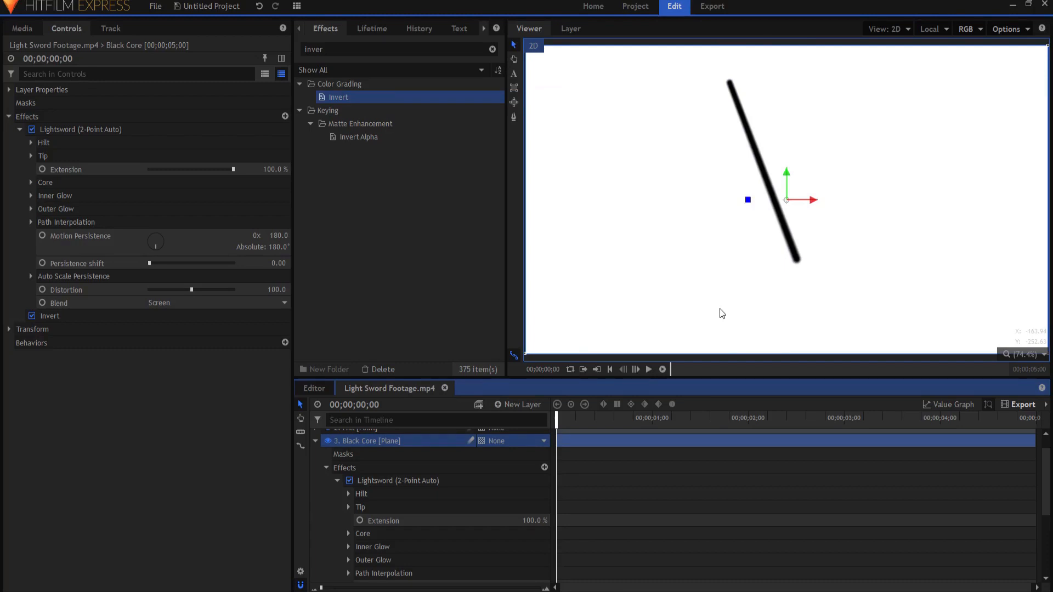
mouse_move(685, 290)
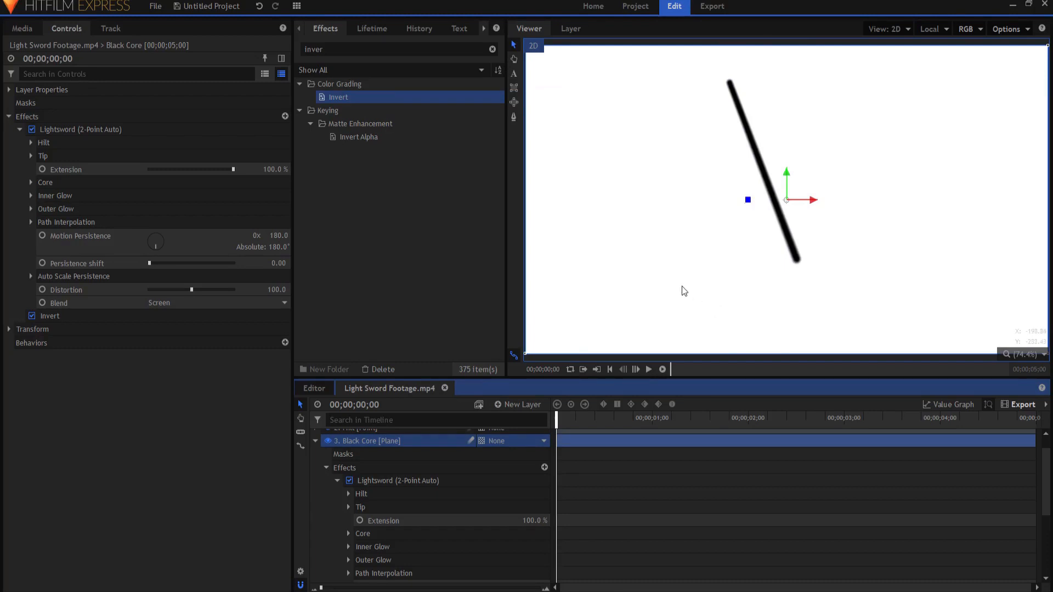
mouse_move(721, 295)
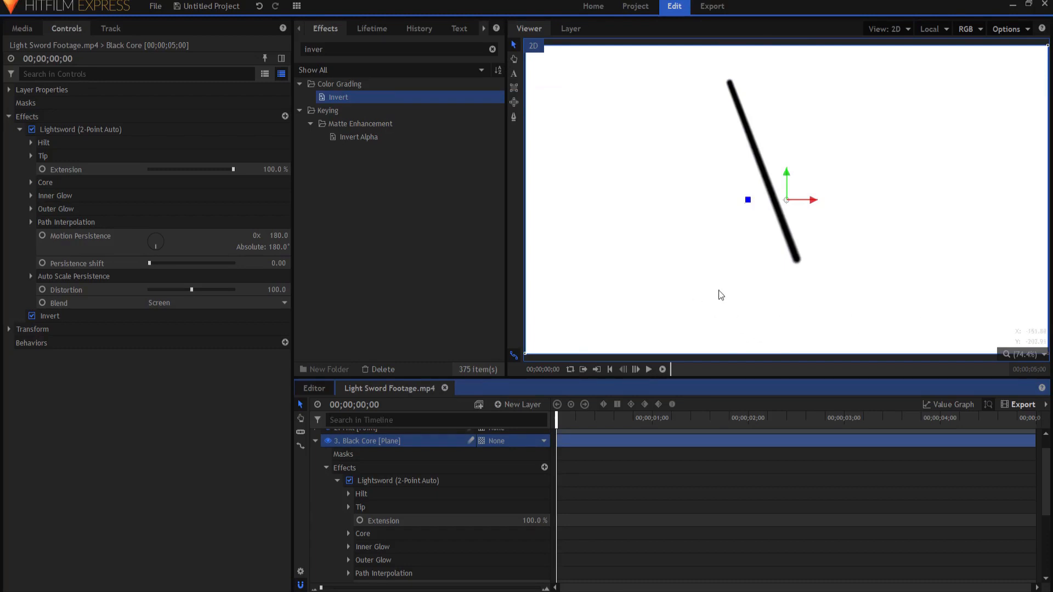
mouse_move(913, 299)
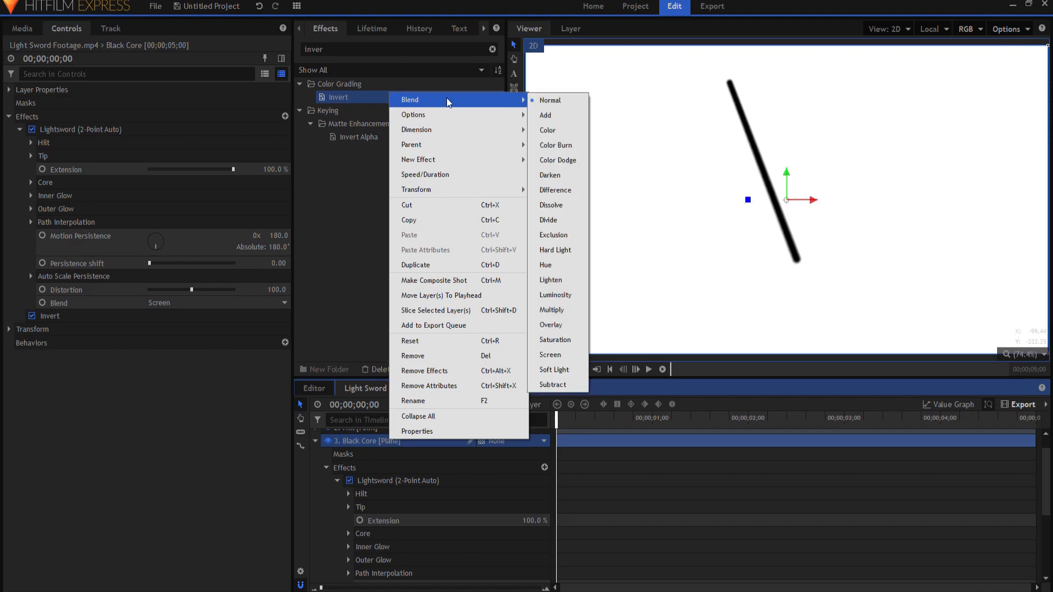
mouse_move(553, 309)
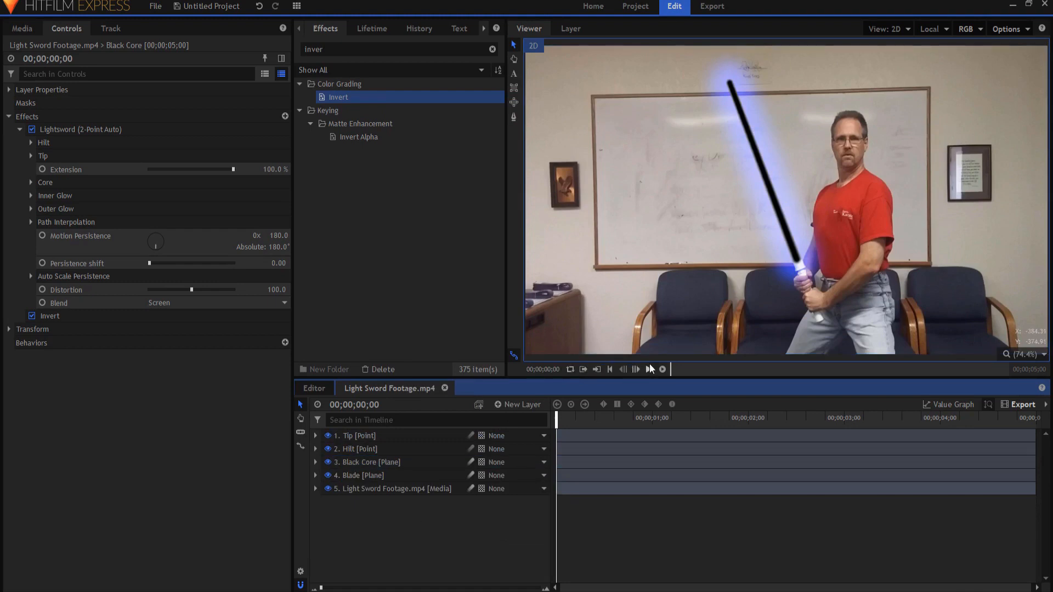
- Play back the composite to preview the black-cored blade with blue glow
left_click(650, 369)
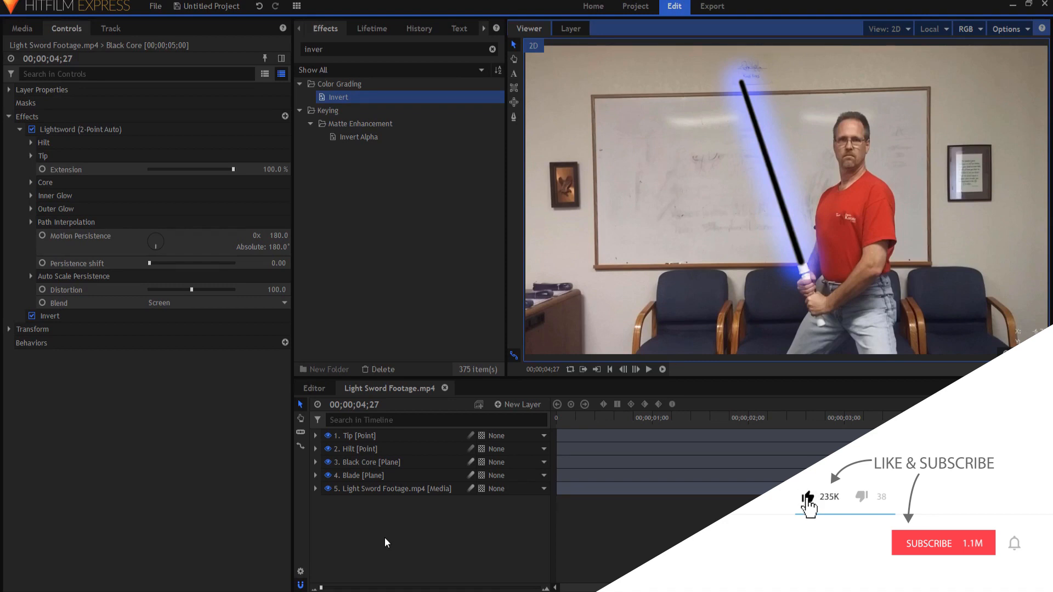
left_click(943, 543)
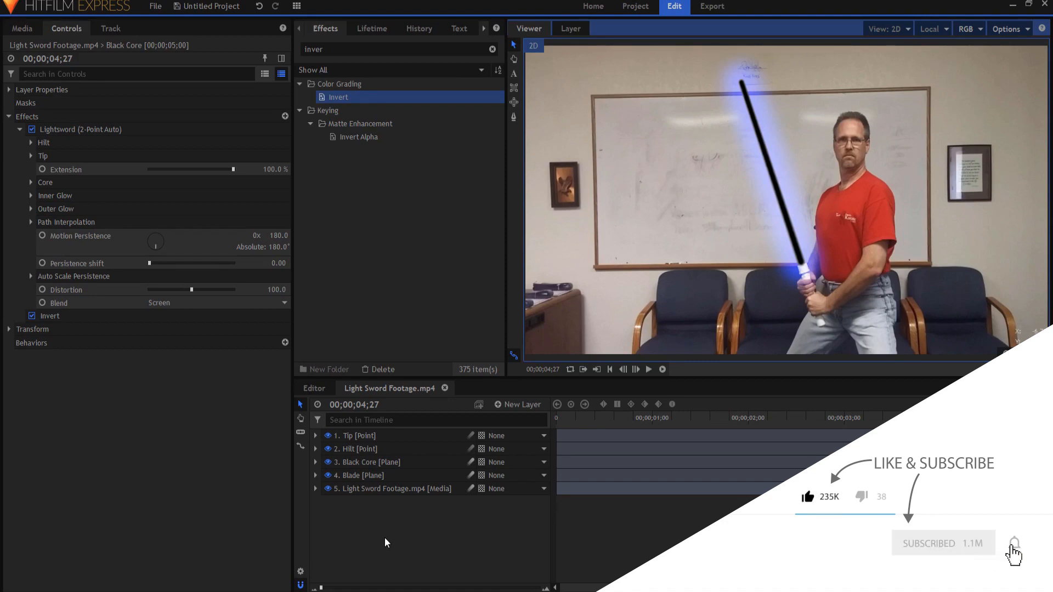